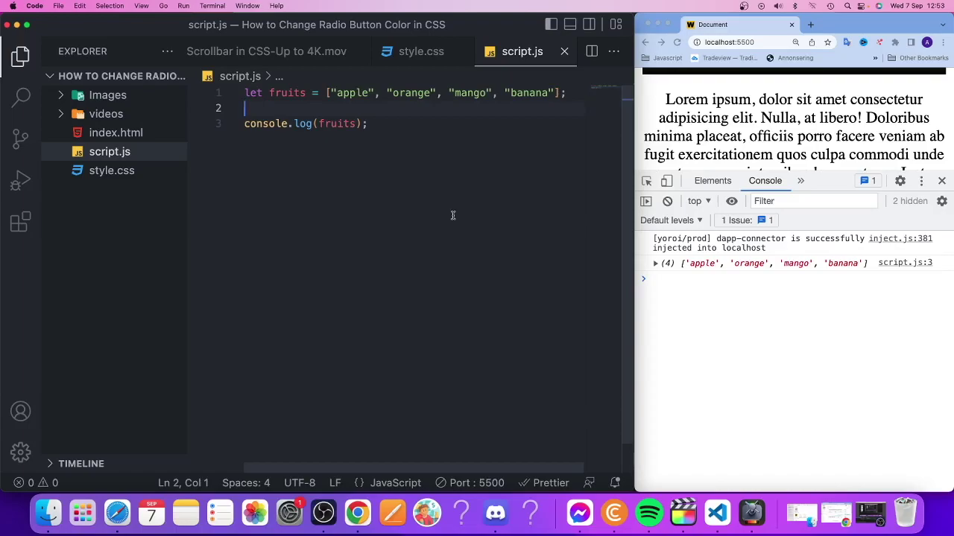
mouse_move(504, 214)
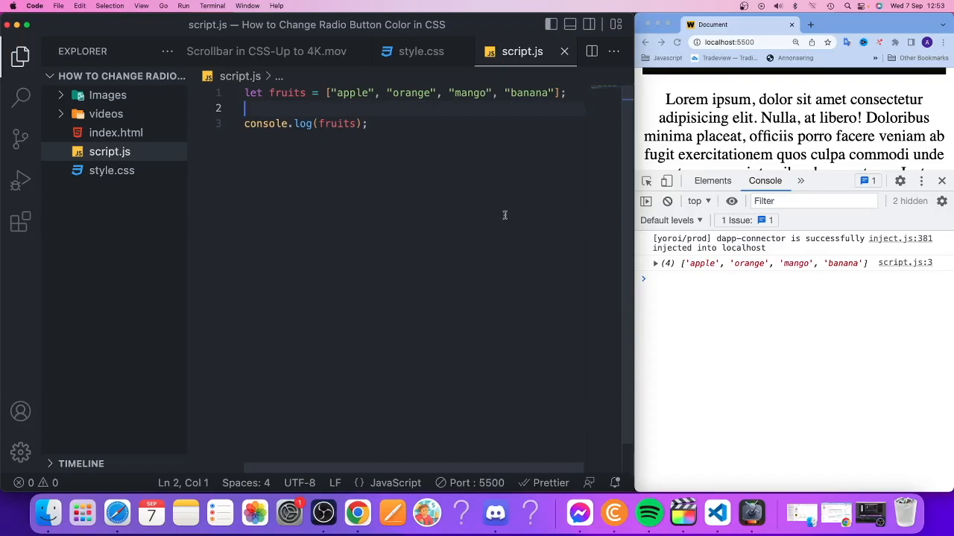
mouse_move(256, 203)
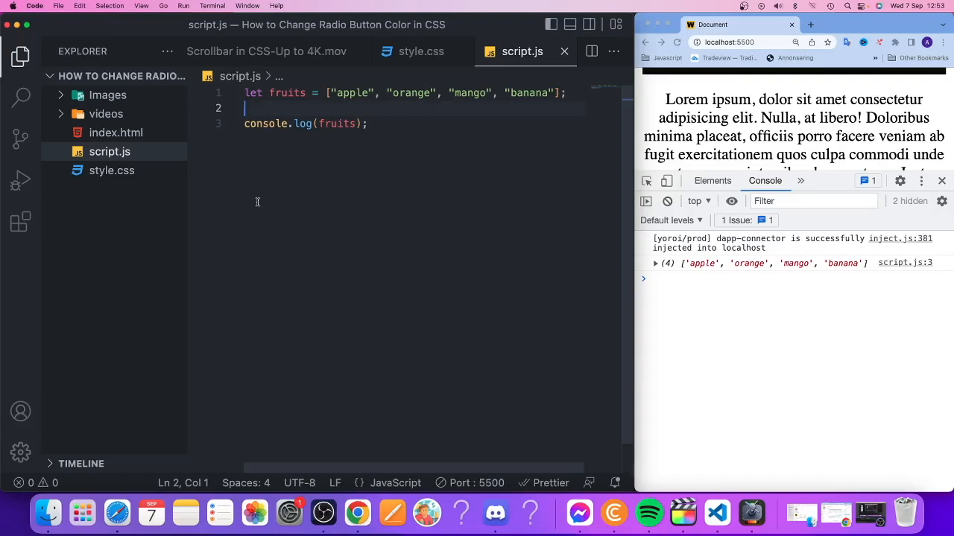
mouse_move(414, 134)
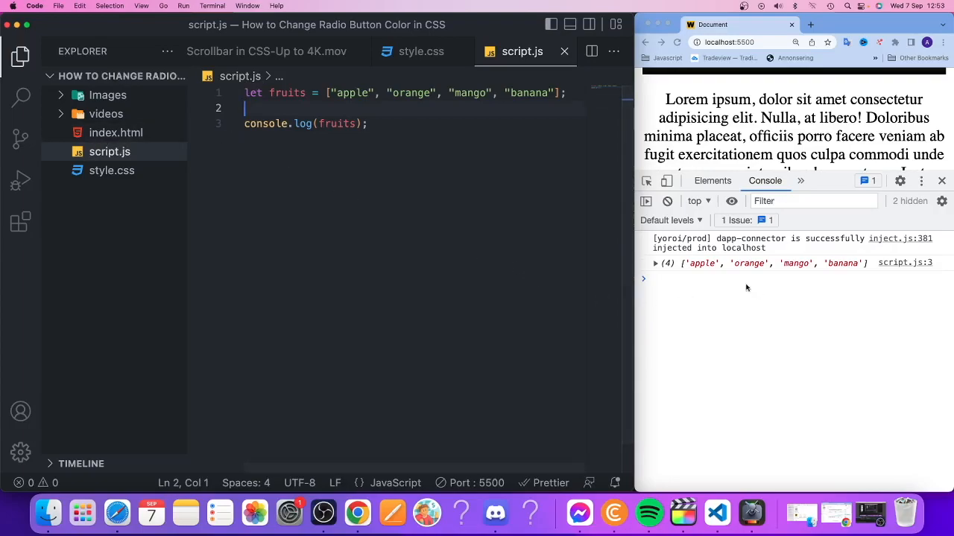
mouse_move(691, 270)
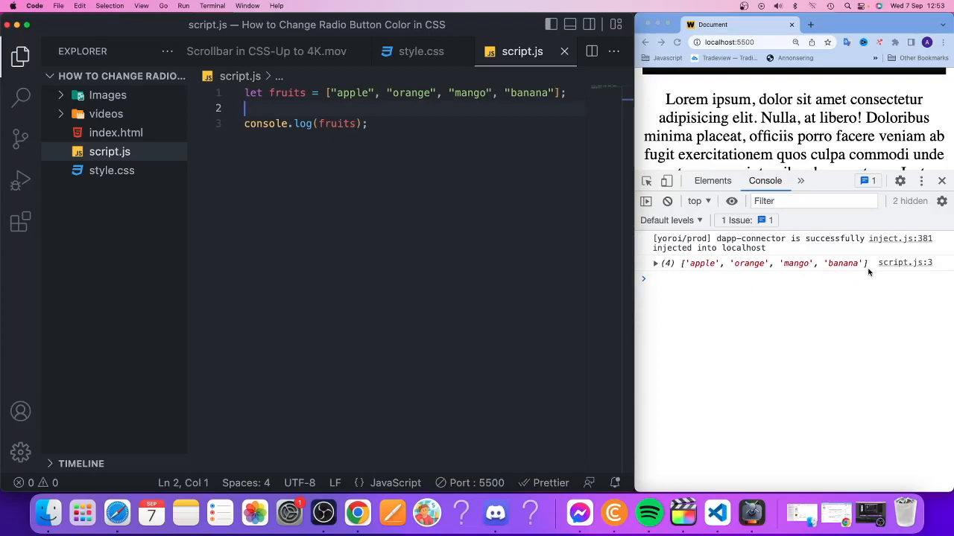
mouse_move(679, 250)
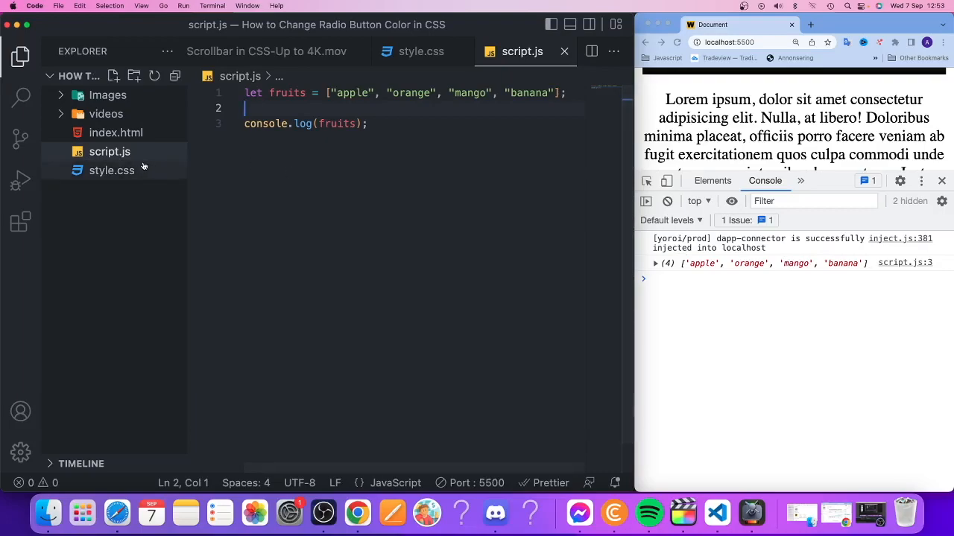
mouse_move(116, 133)
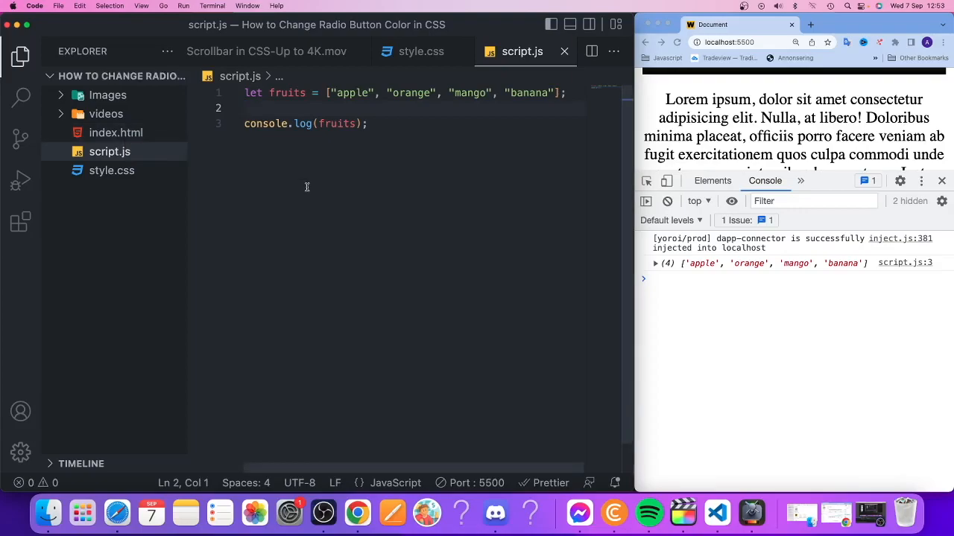
Insert an empty line between the fruits array declaration and the console.log statement.
key("enter")
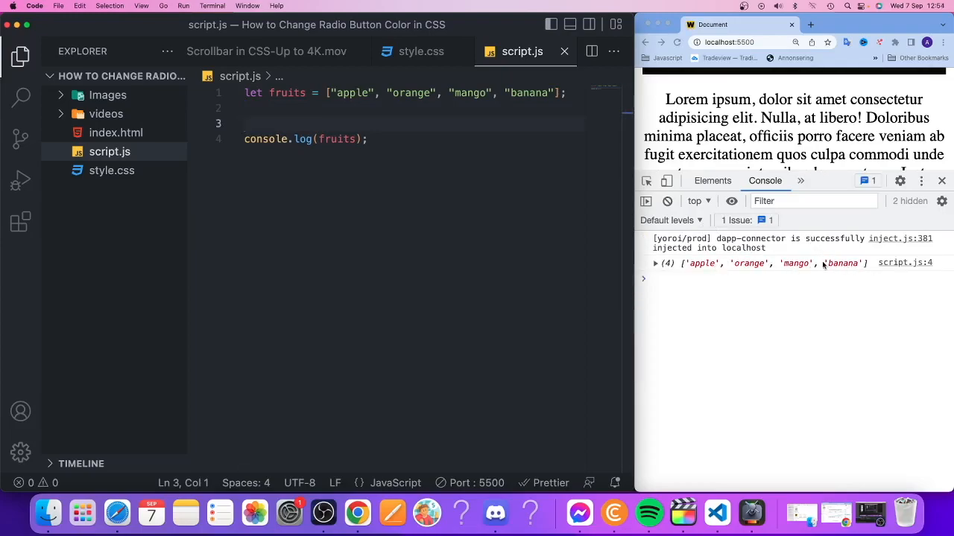
Add fruits.pop(); below the array so only apple, orange and mango are logged.
key("enter")
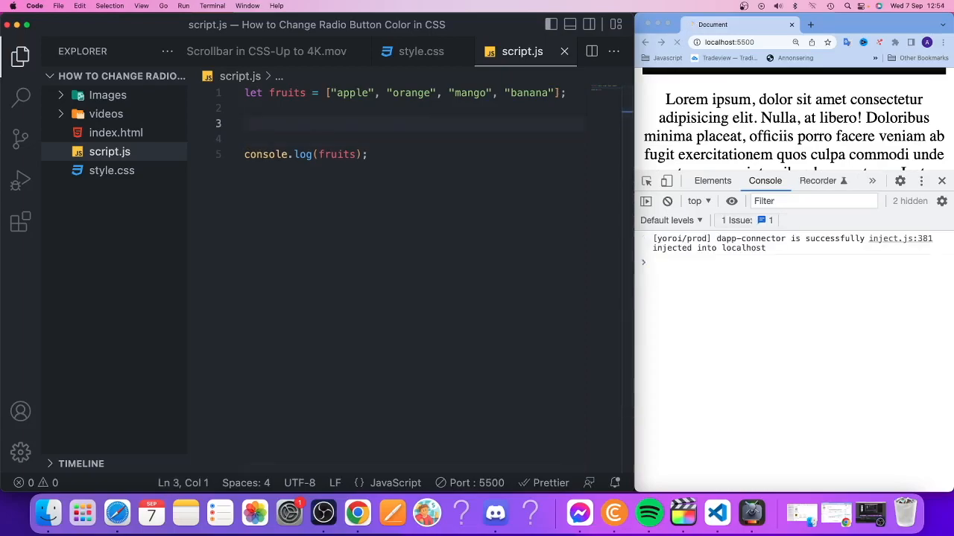
left_click(676, 42)
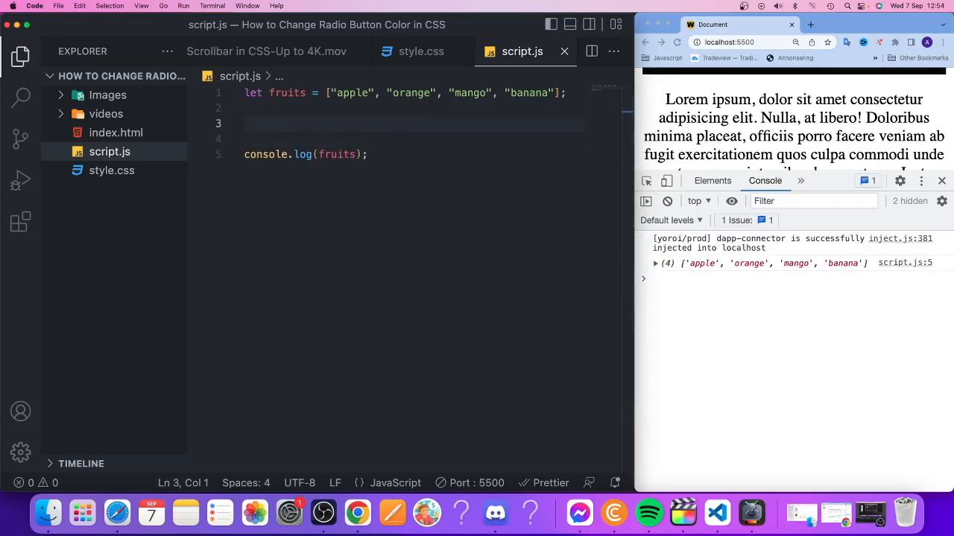
type("fruits")
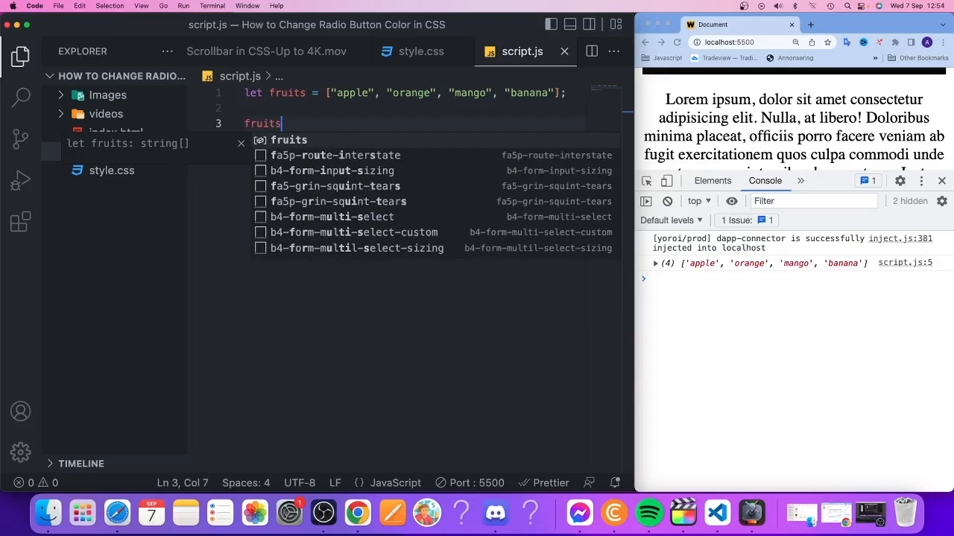
type(".pop();")
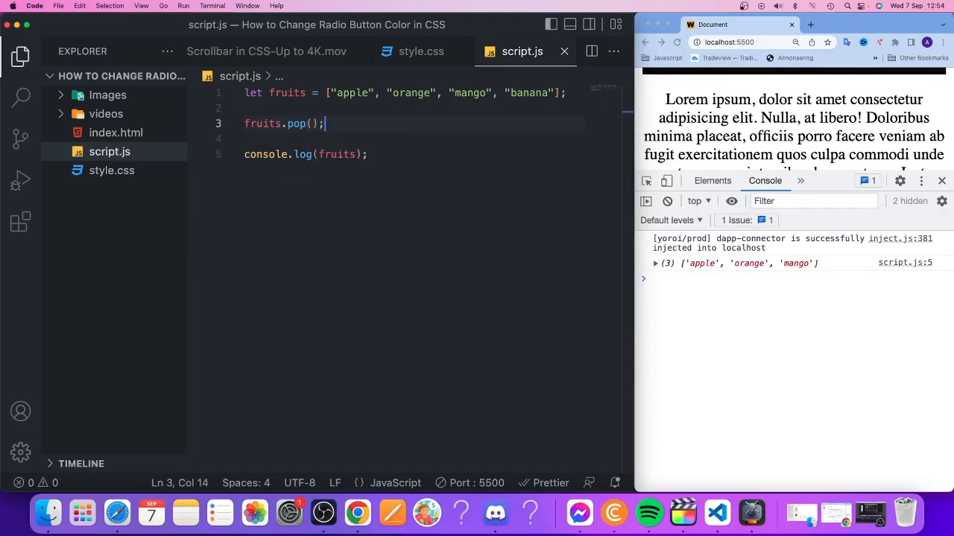
key("Enter")
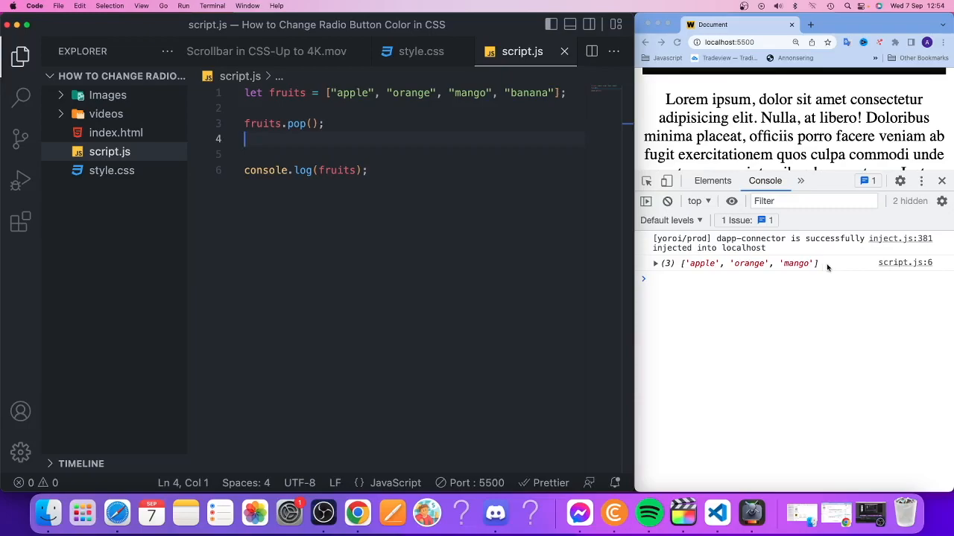
mouse_move(713, 265)
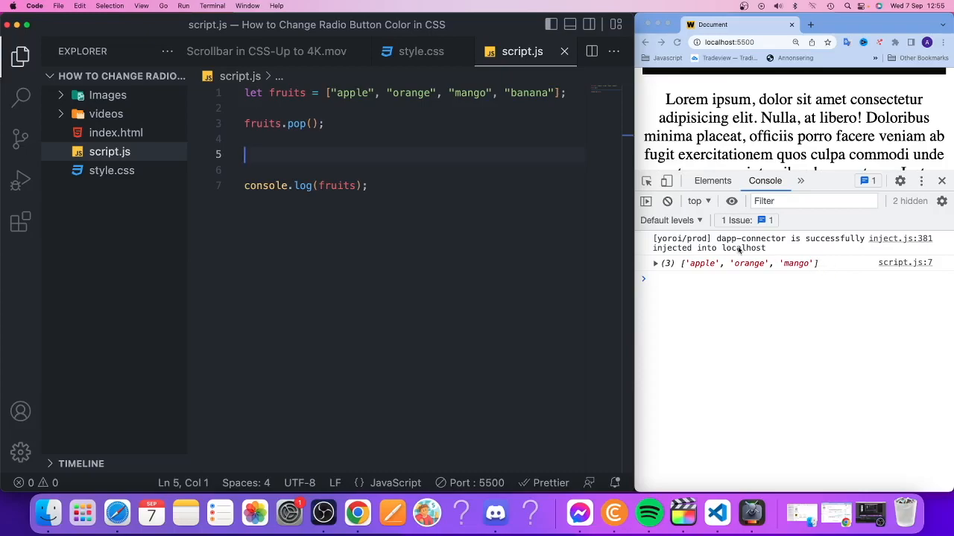
Add fruits.push("strawberry"); after the pop call so strawberry is appended.
type("fruit")
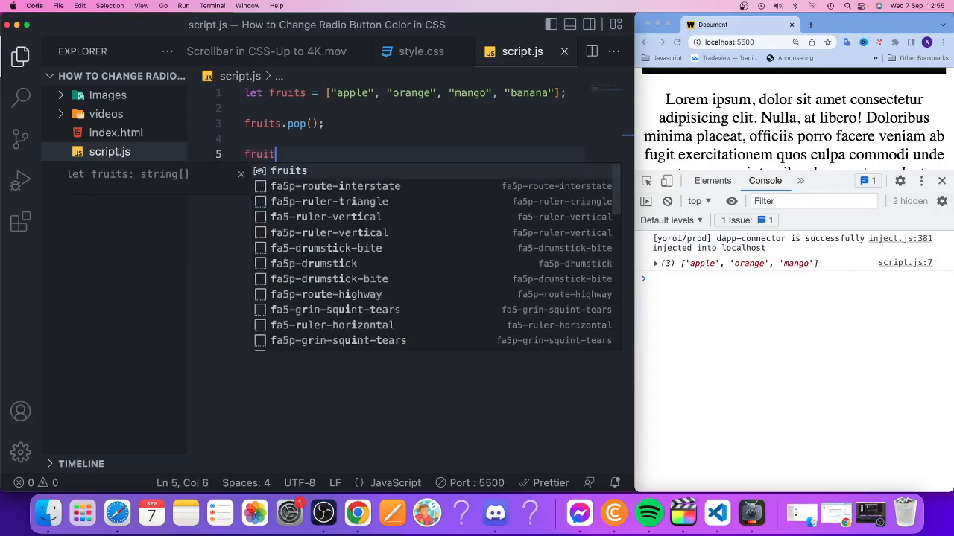
type("s.push(")
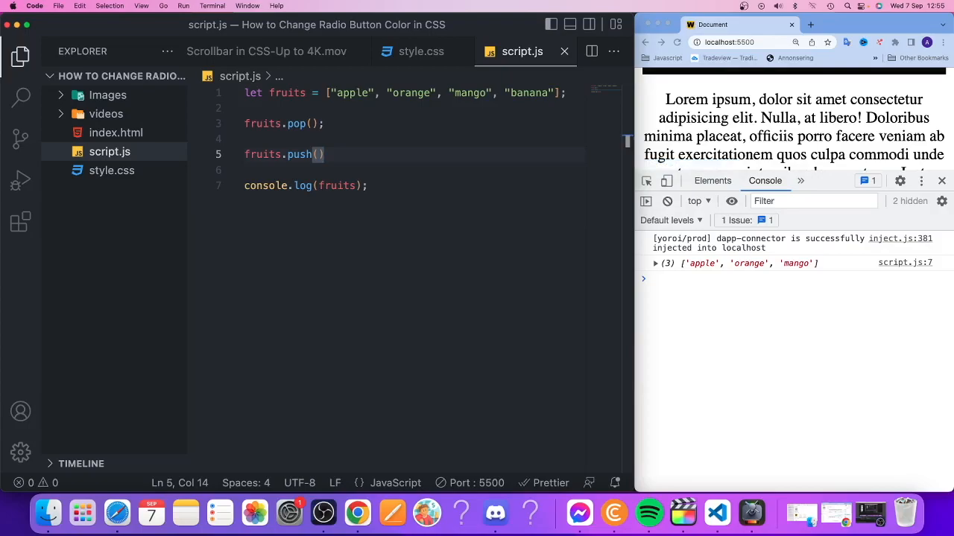
type(";")
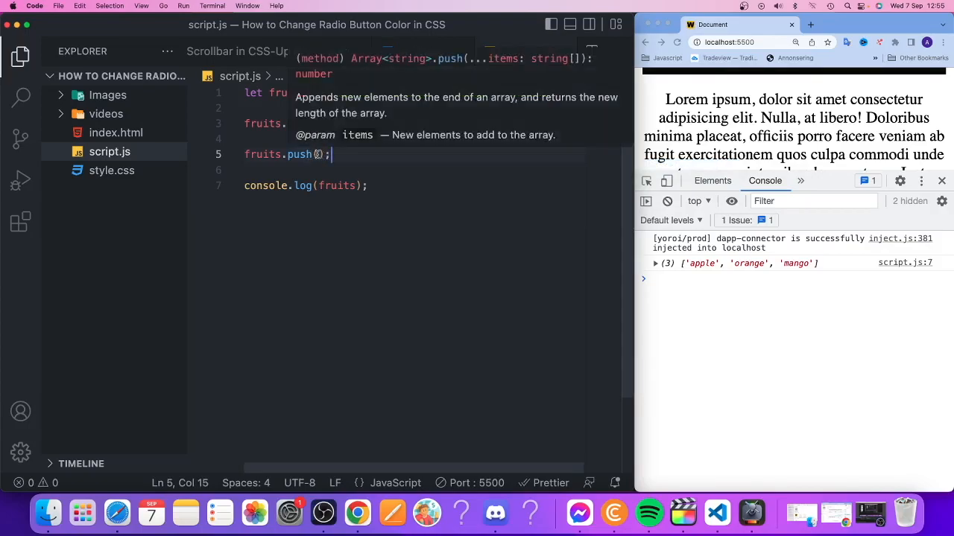
type("\"")
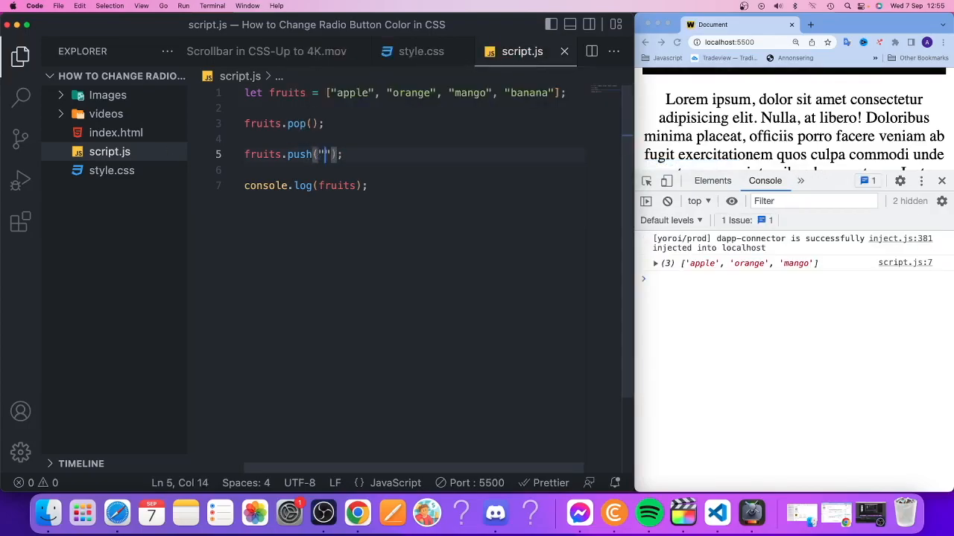
type("strawbe")
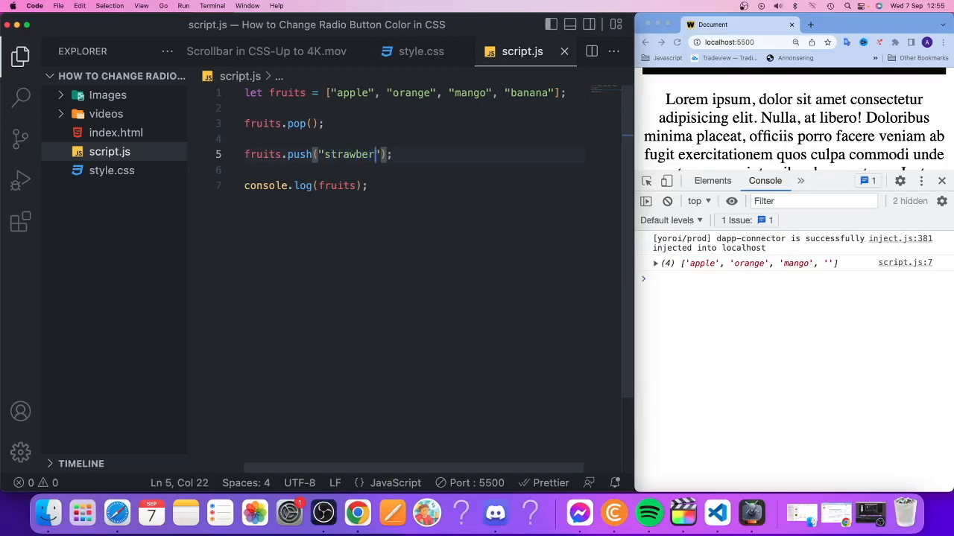
type("ry")
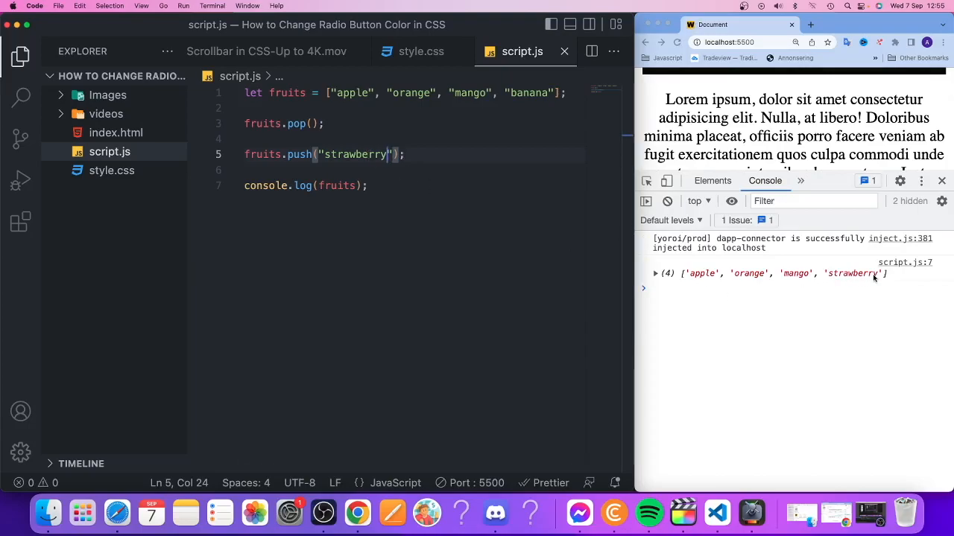
mouse_move(846, 280)
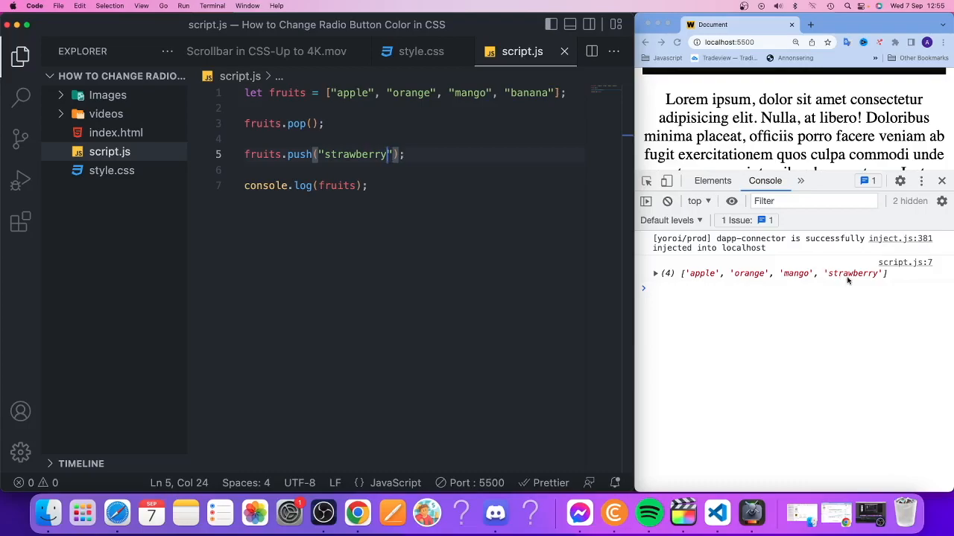
mouse_move(864, 276)
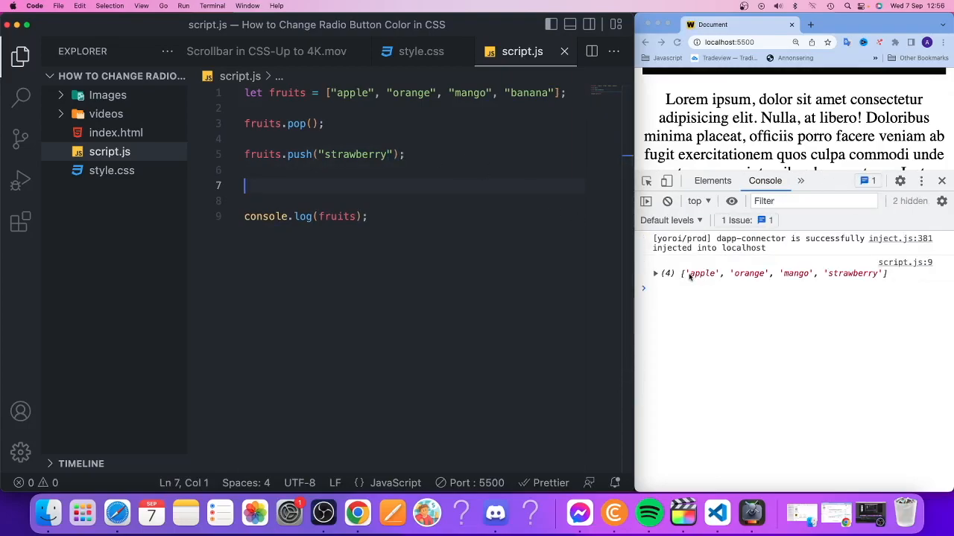
Add fruits.shift() after the push so the first fruit, apple, is removed.
type("f")
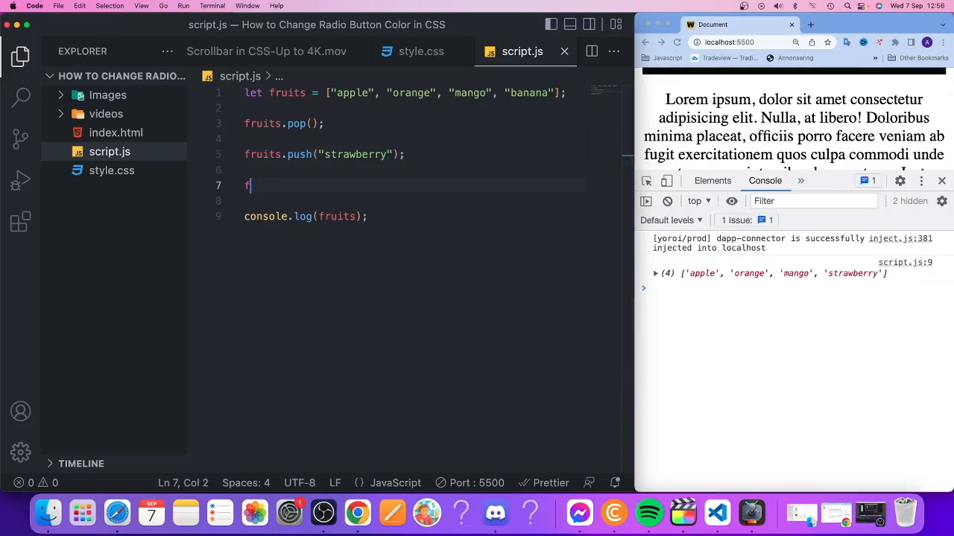
type("ruits")
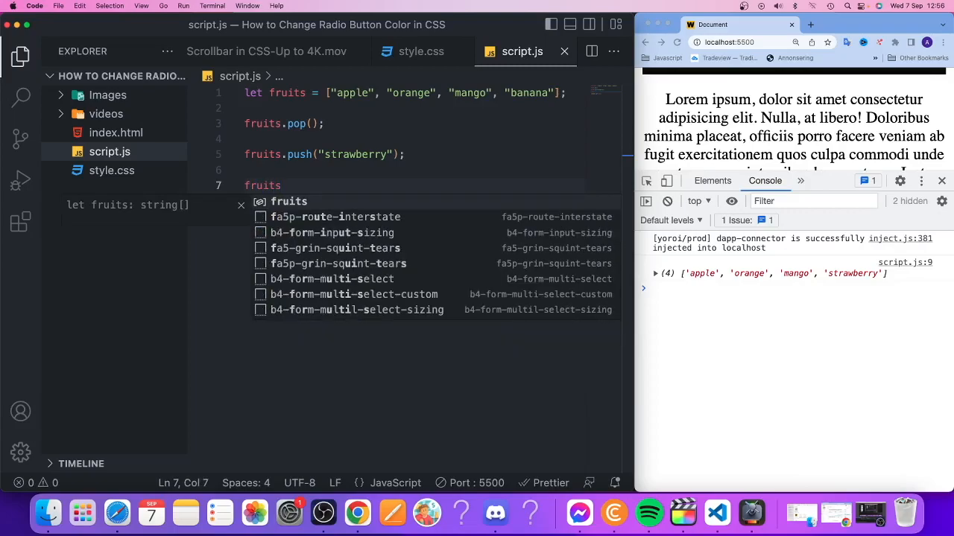
type(".")
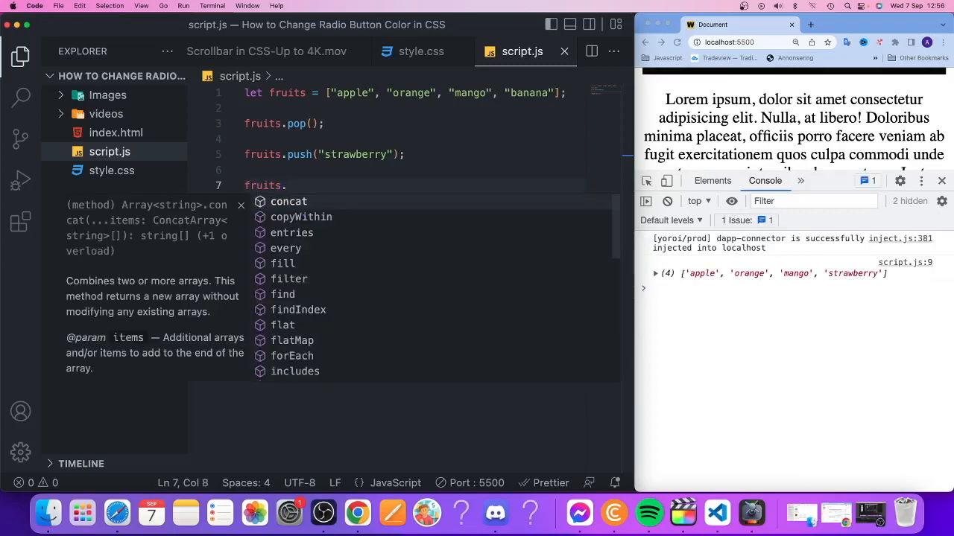
type("shift(")
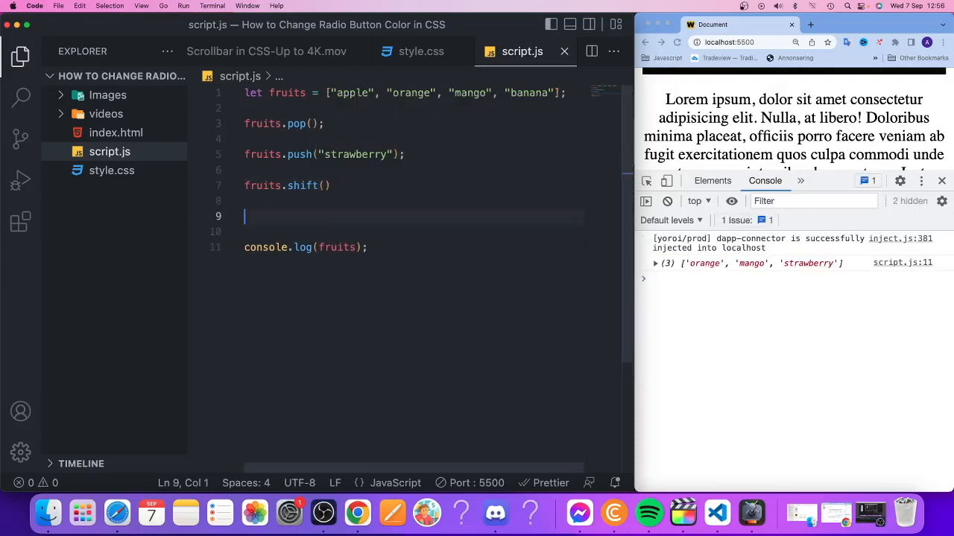
Add fruits.unshift("blueberry") after the shift so blueberry is prepended.
type("fruits")
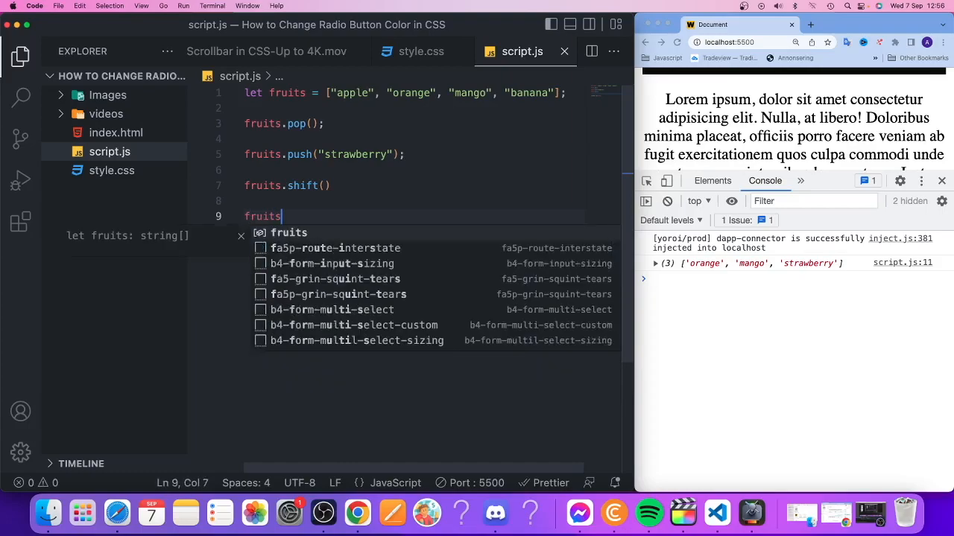
type(".unshift(\"")
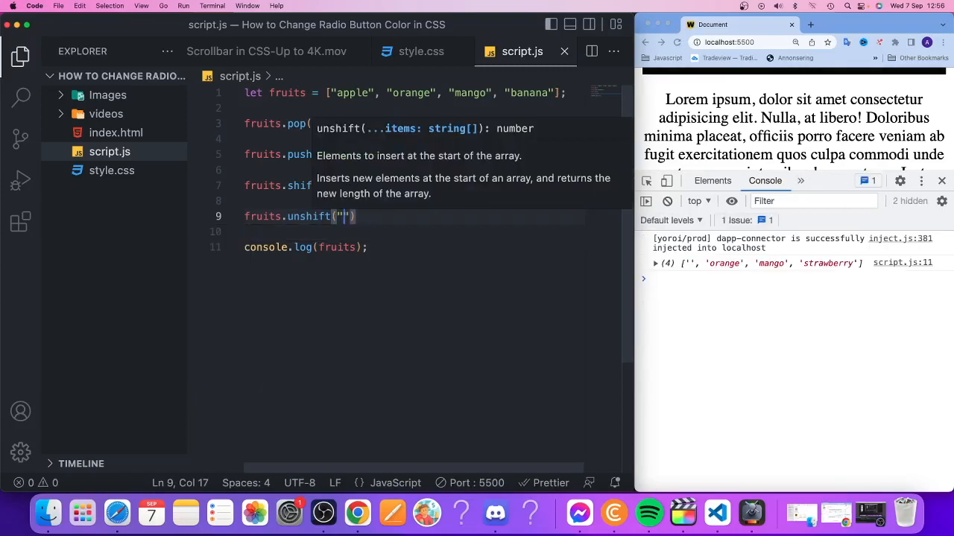
type("blueb")
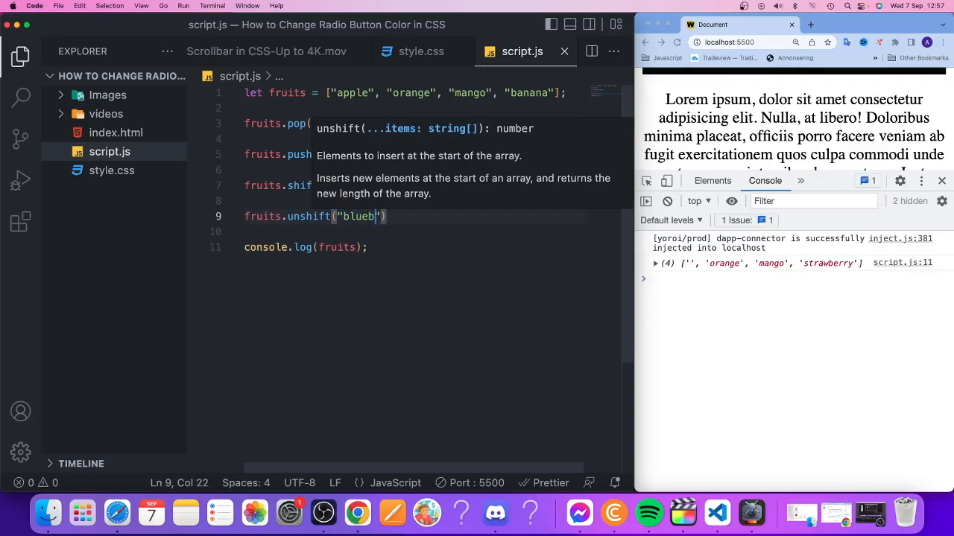
type("erry")
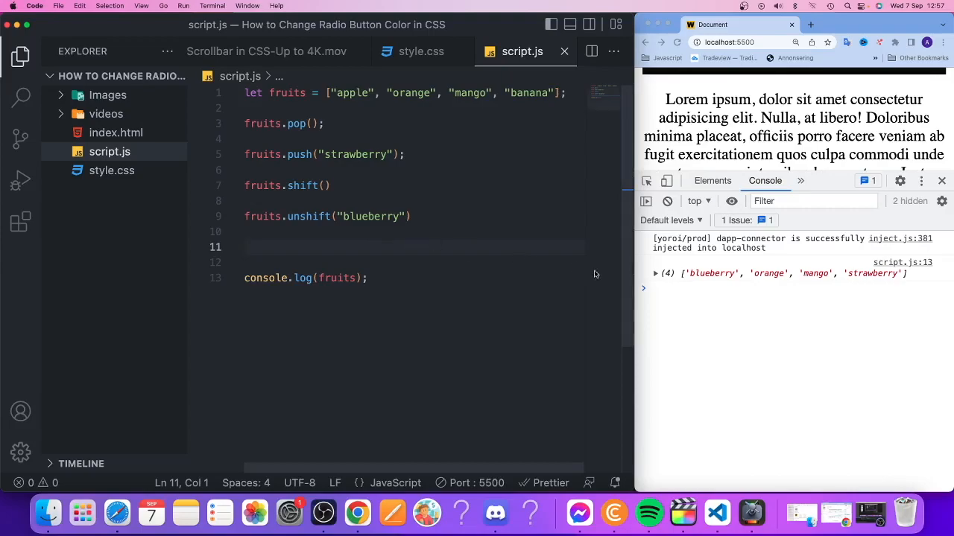
mouse_move(689, 280)
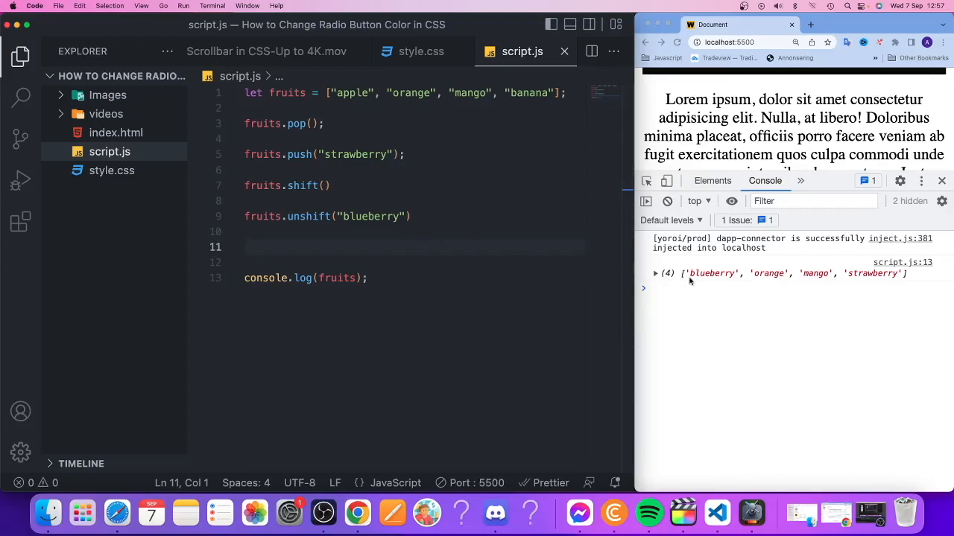
mouse_move(778, 286)
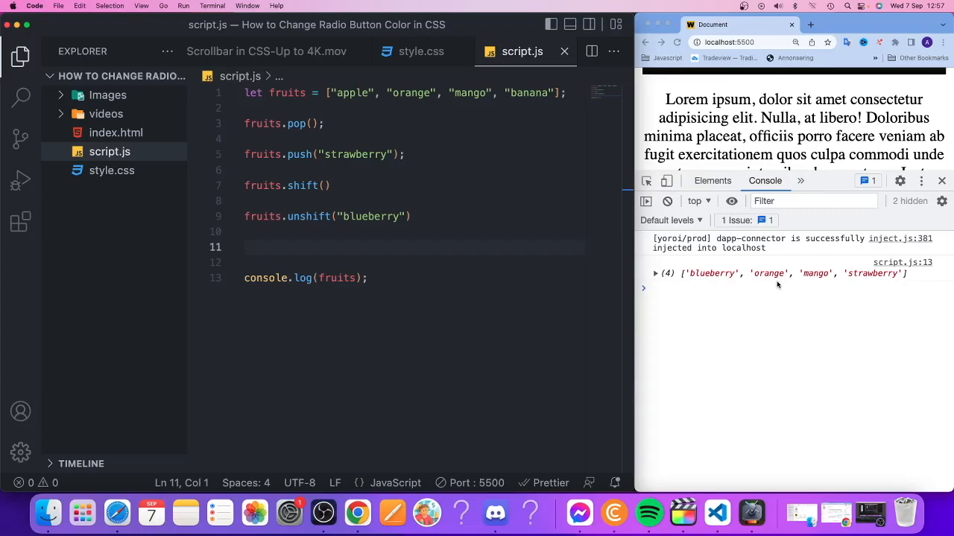
mouse_move(639, 263)
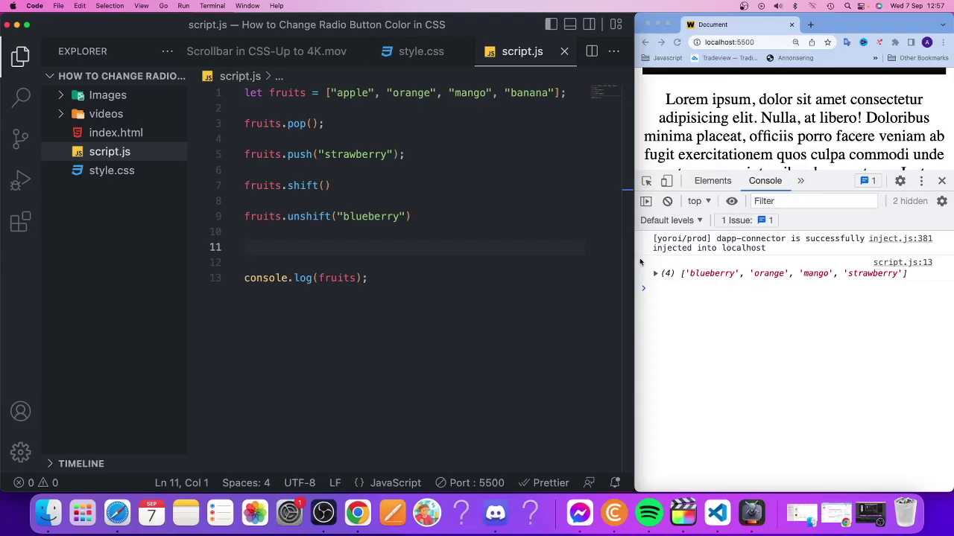
Add fruits.splice(1,1) to remove orange, then change the delete count to 2.
type("fruits.")
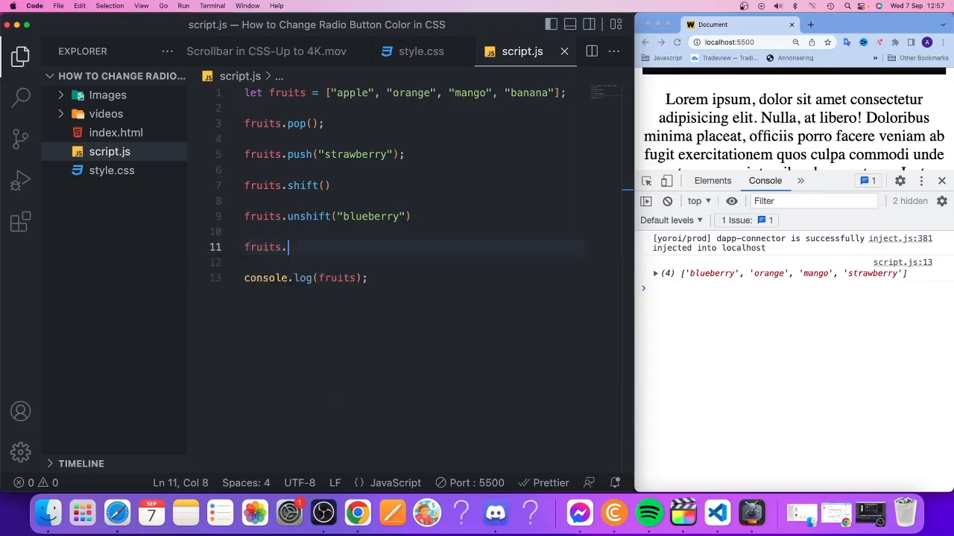
type(".")
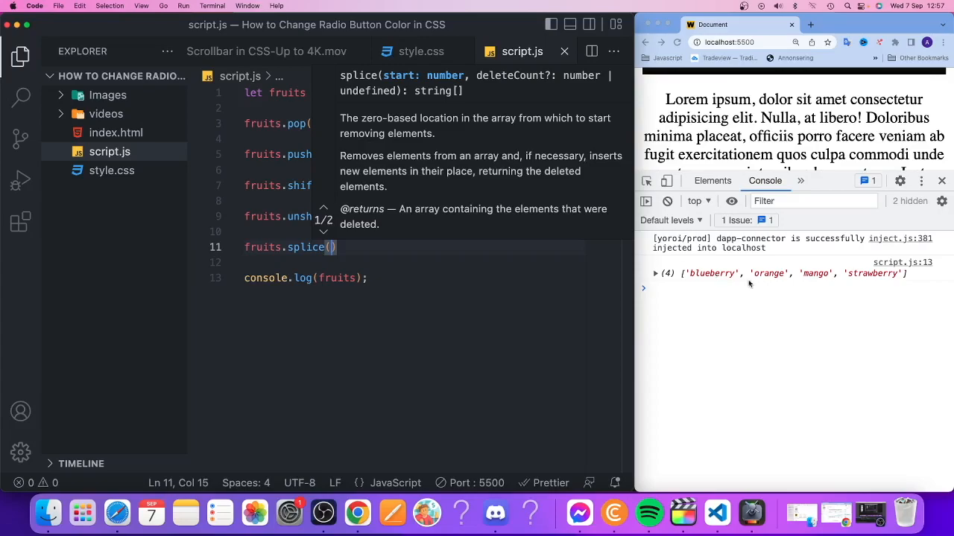
mouse_move(763, 277)
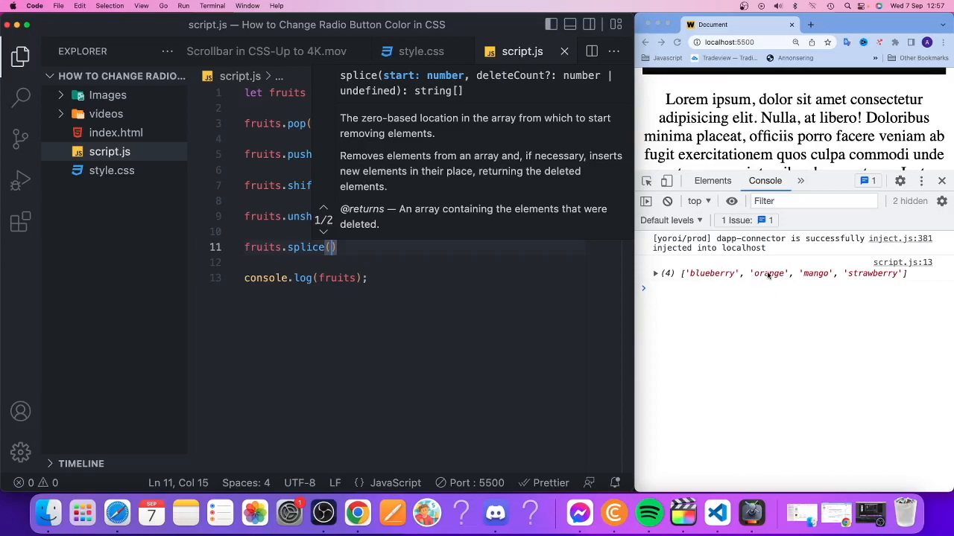
type("1")
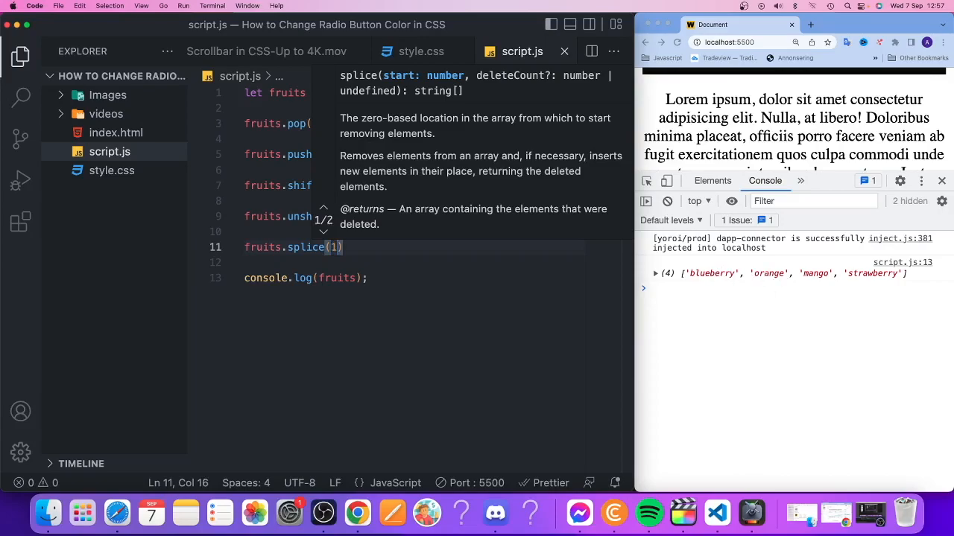
type(",")
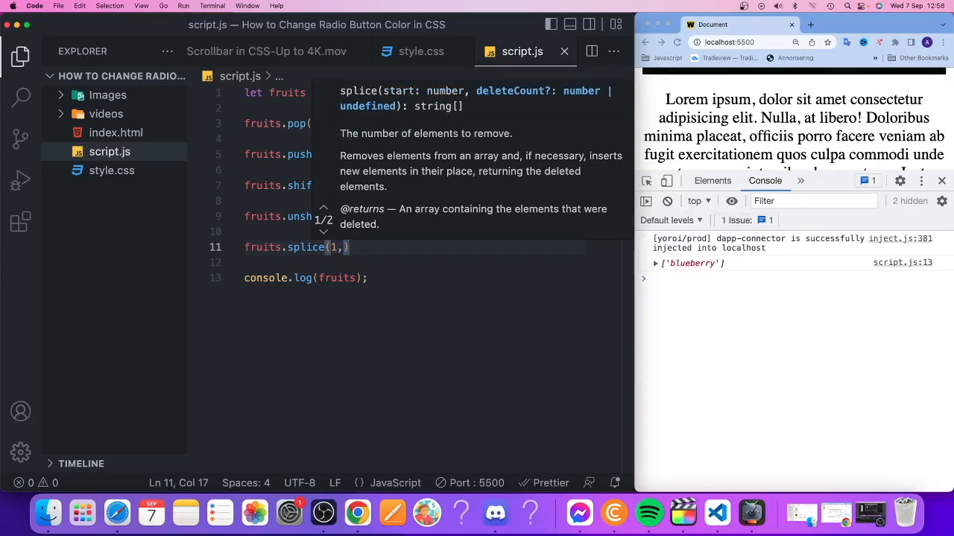
mouse_move(766, 283)
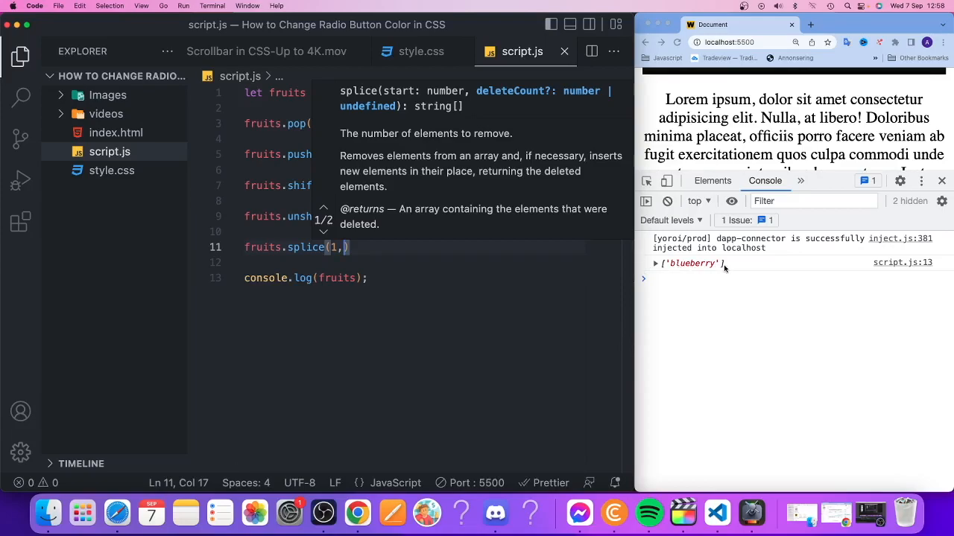
type("1")
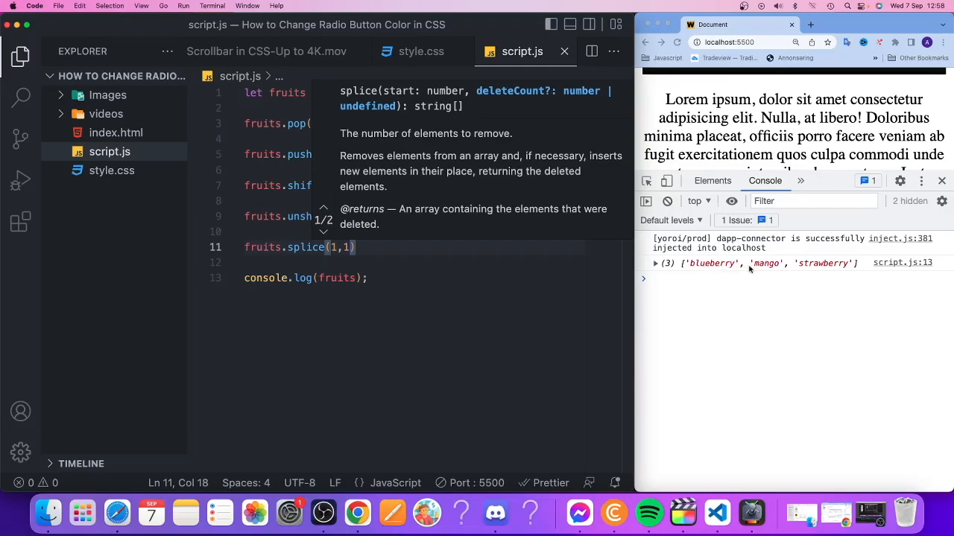
mouse_move(638, 250)
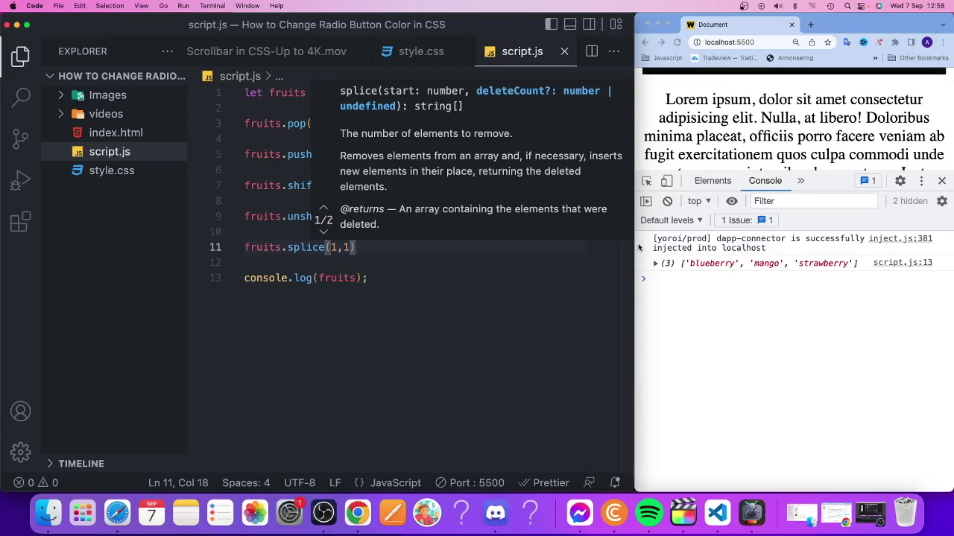
type("2")
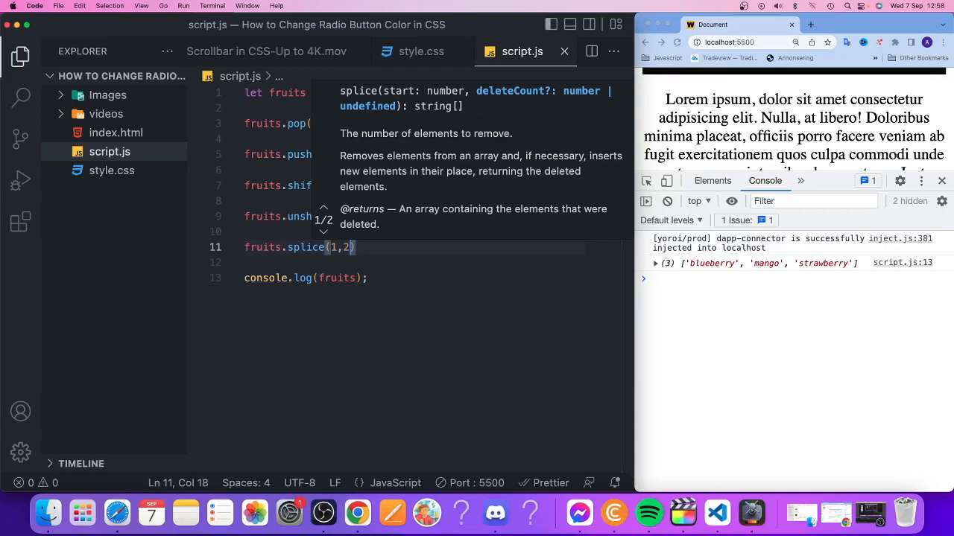